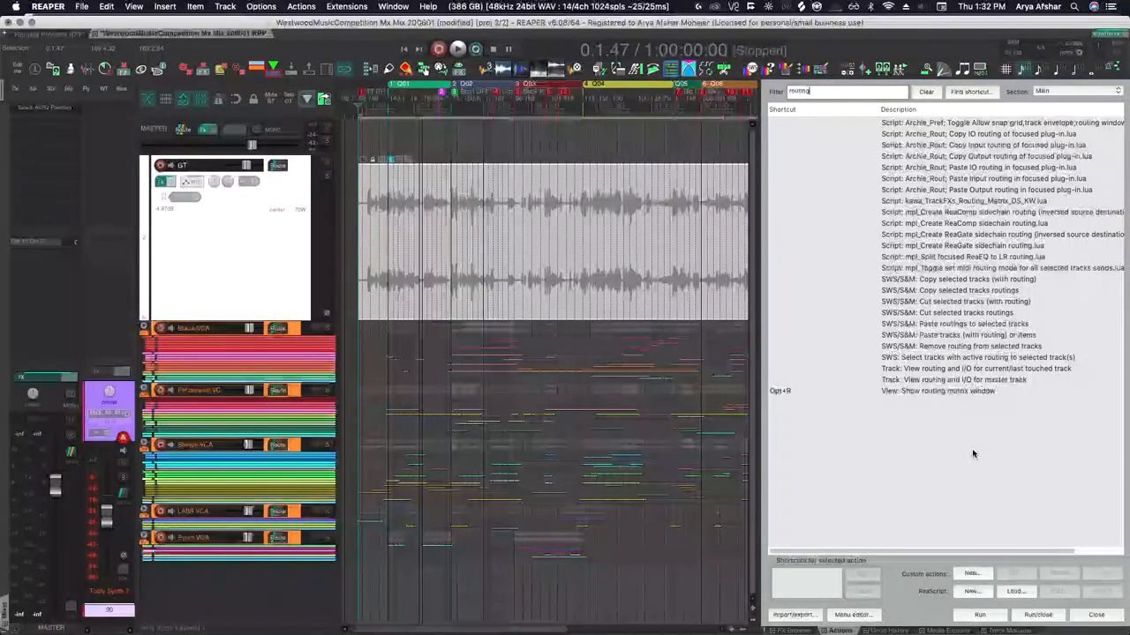
Step: Run and close 'View routing and I/O for current/last touched track', then add a shortcut to it
{"action": "left_click", "coordinate": [975, 368]}
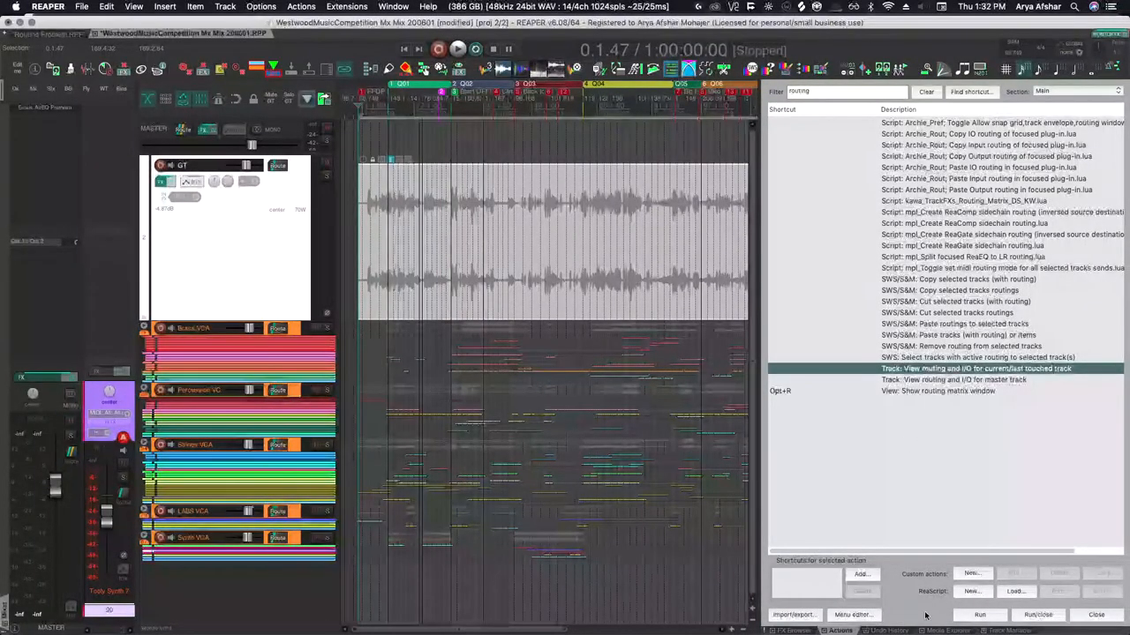
{"action": "left_click", "coordinate": [979, 614]}
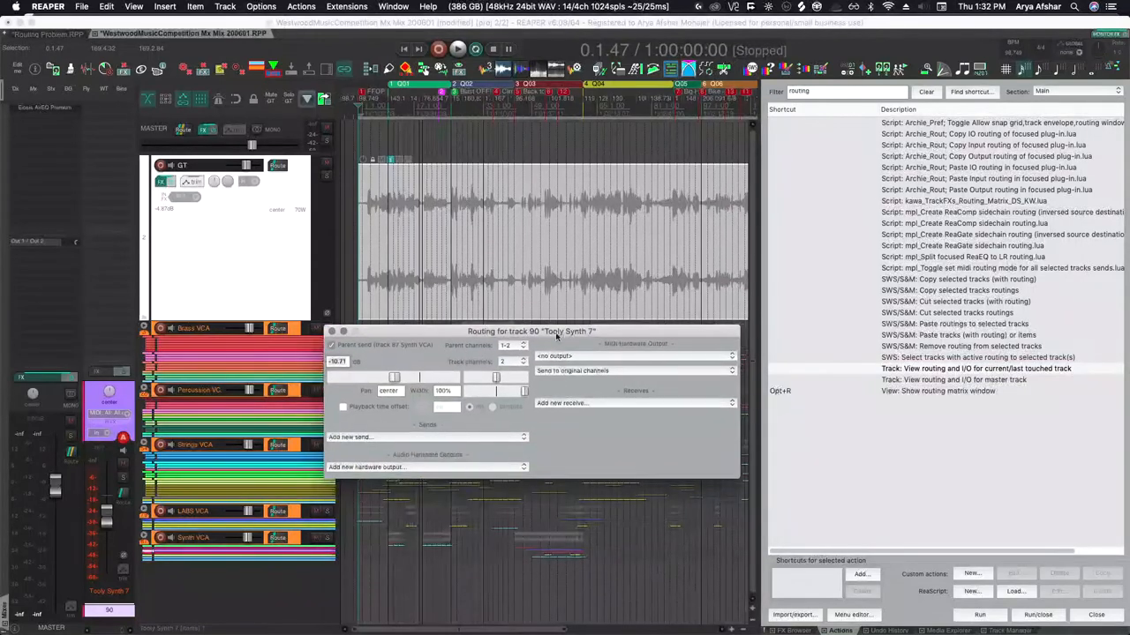
{"action": "left_click", "coordinate": [970, 368]}
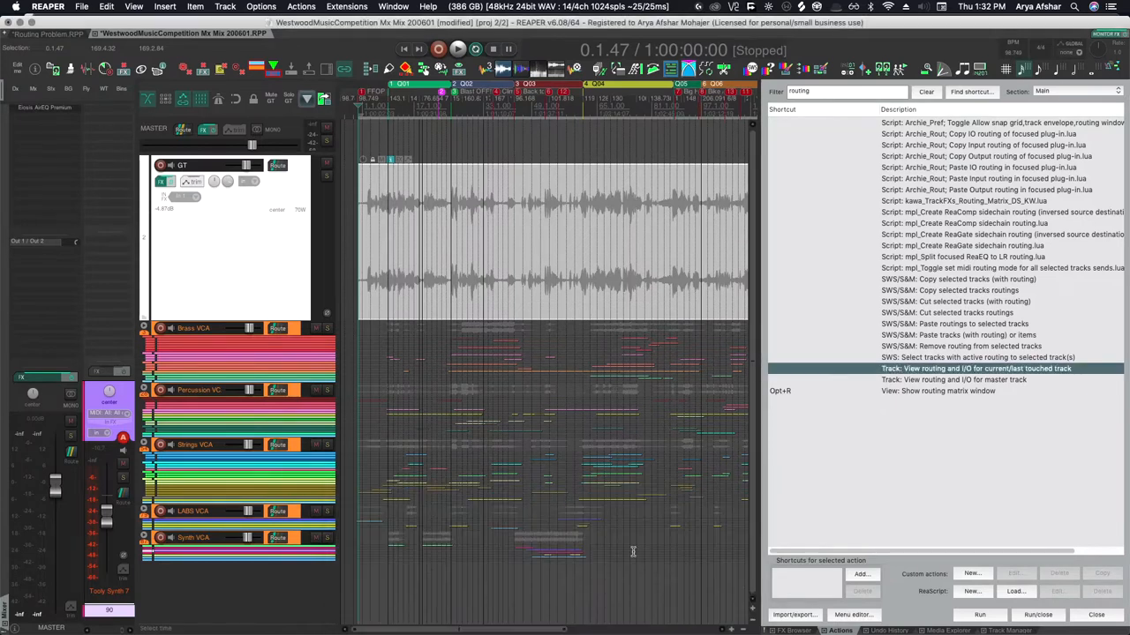
{"action": "left_click", "coordinate": [862, 574]}
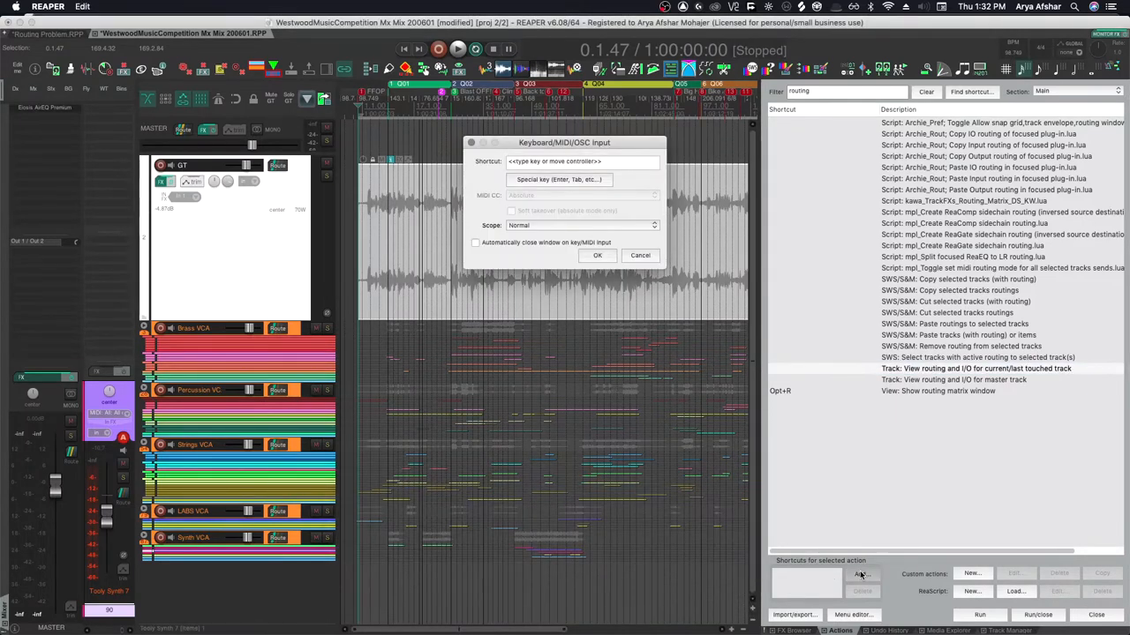
{"action": "left_click", "coordinate": [597, 255]}
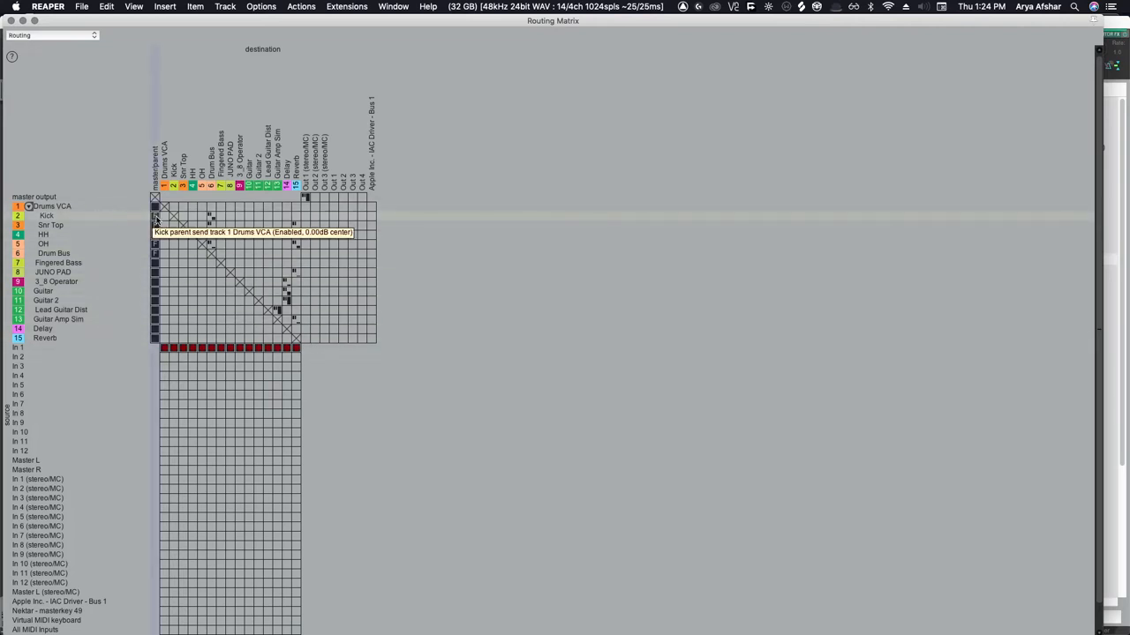
{"action": "mouse_move", "coordinate": [104, 338]}
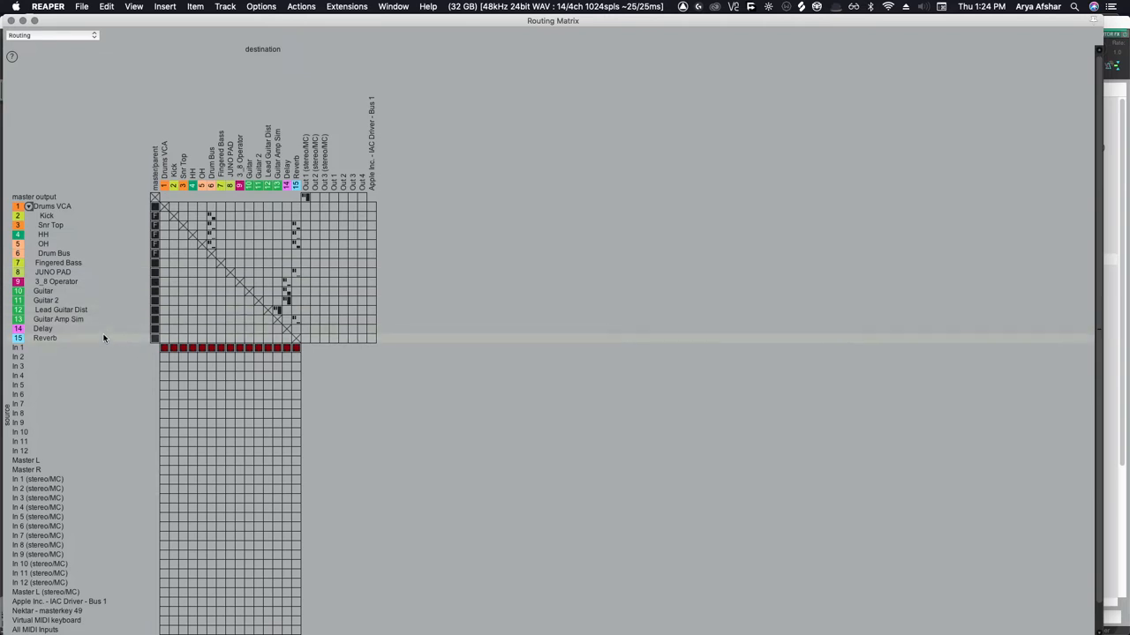
{"action": "mouse_move", "coordinate": [210, 225]}
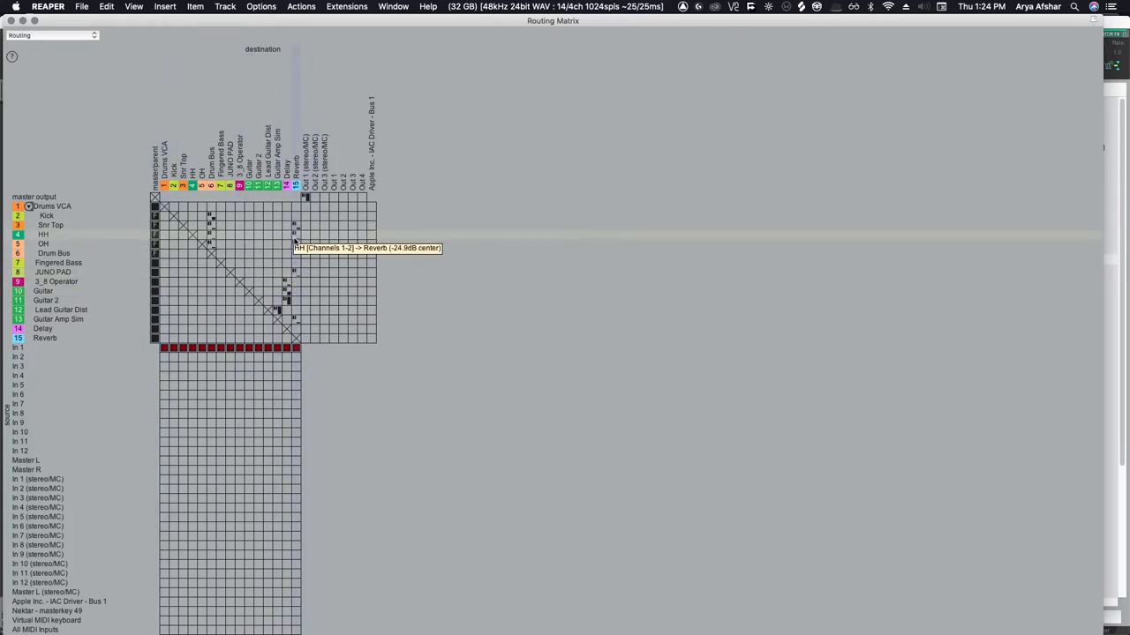
{"action": "mouse_move", "coordinate": [294, 289]}
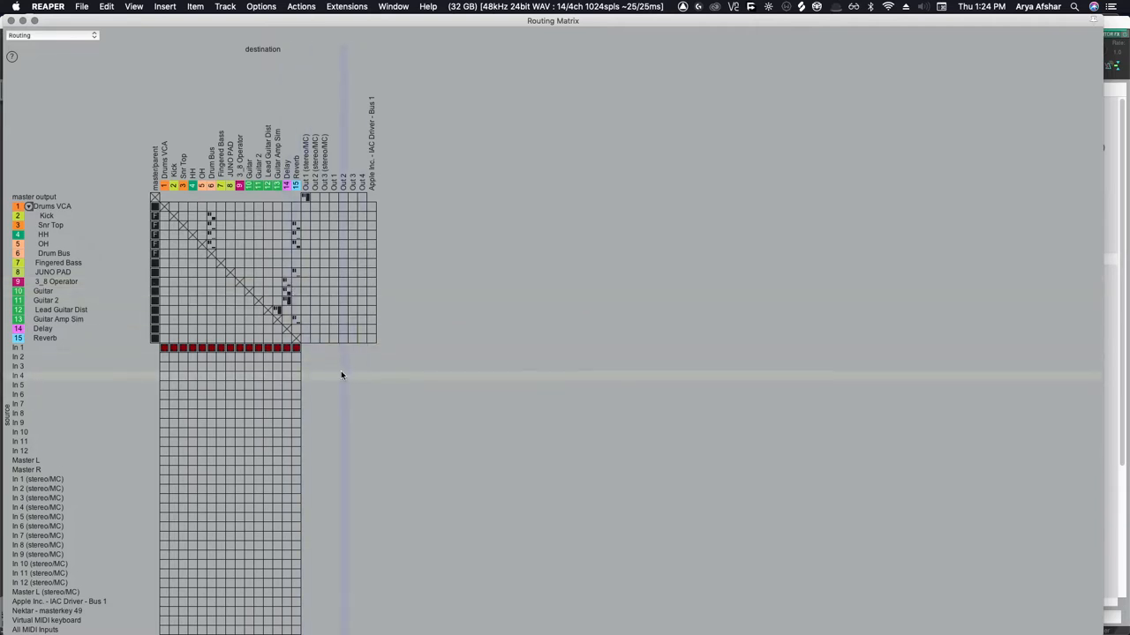
{"action": "mouse_move", "coordinate": [277, 310]}
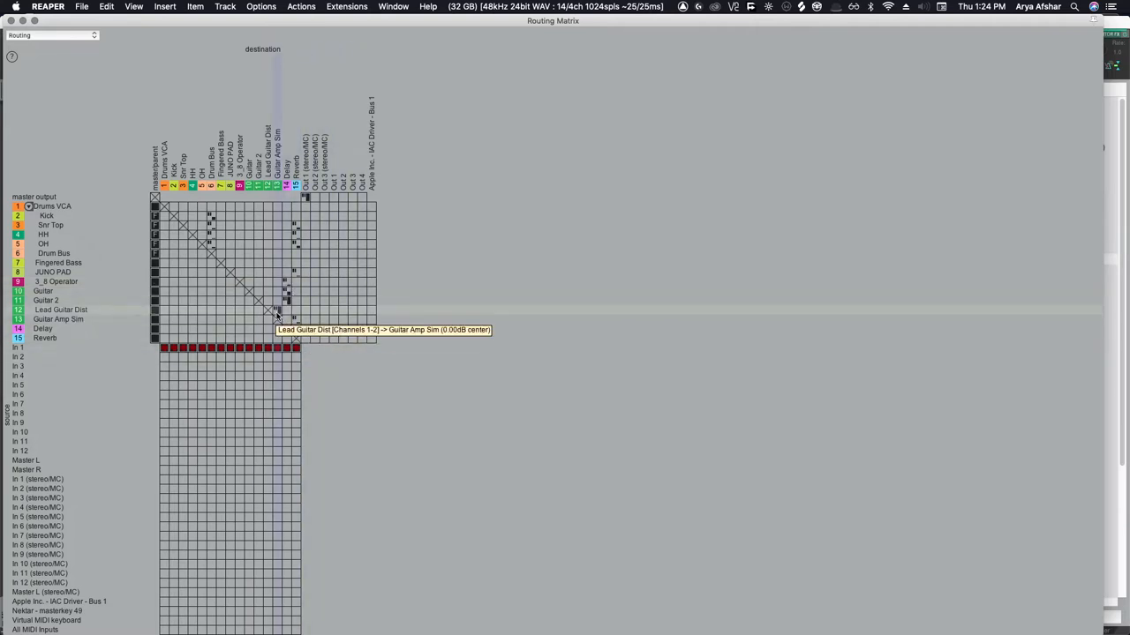
{"action": "mouse_move", "coordinate": [274, 262]}
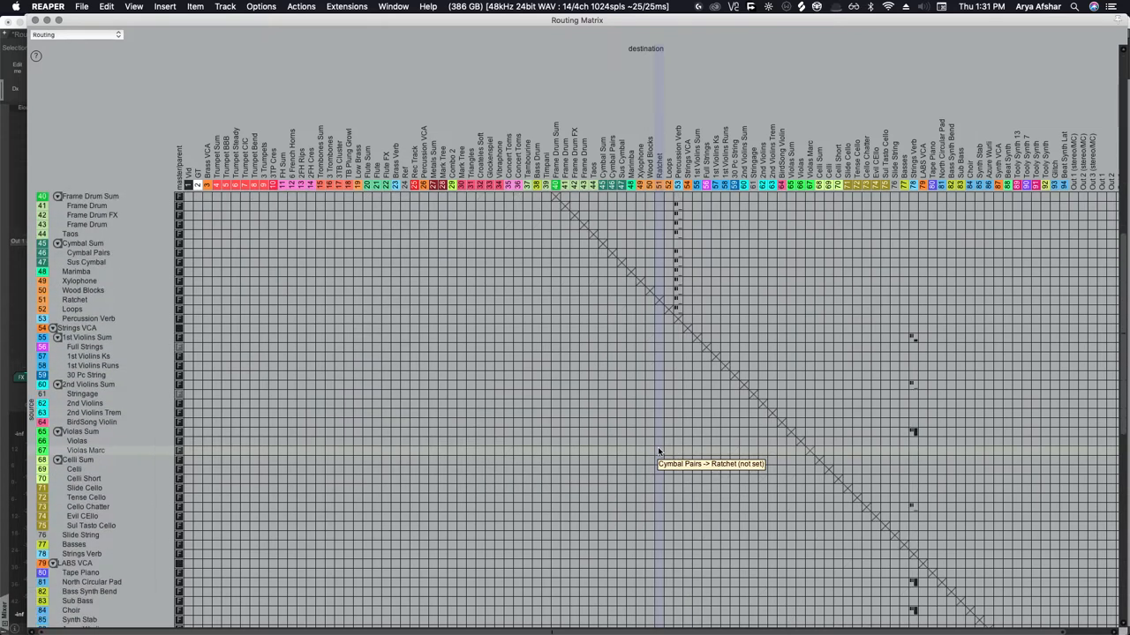
{"action": "mouse_move", "coordinate": [659, 459]}
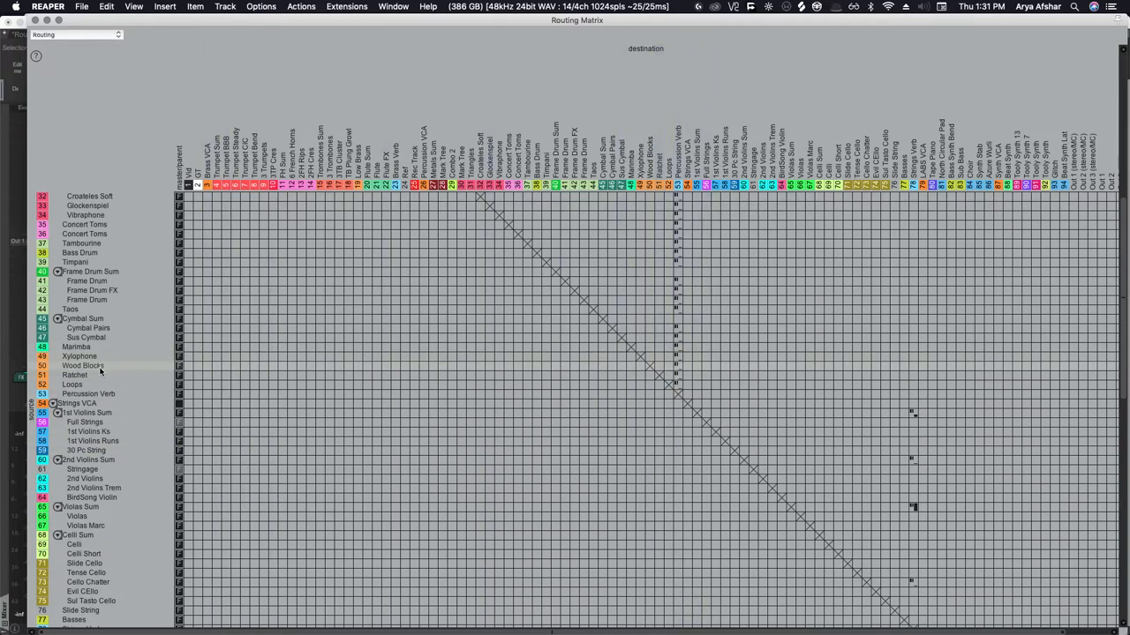
{"action": "mouse_move", "coordinate": [337, 384]}
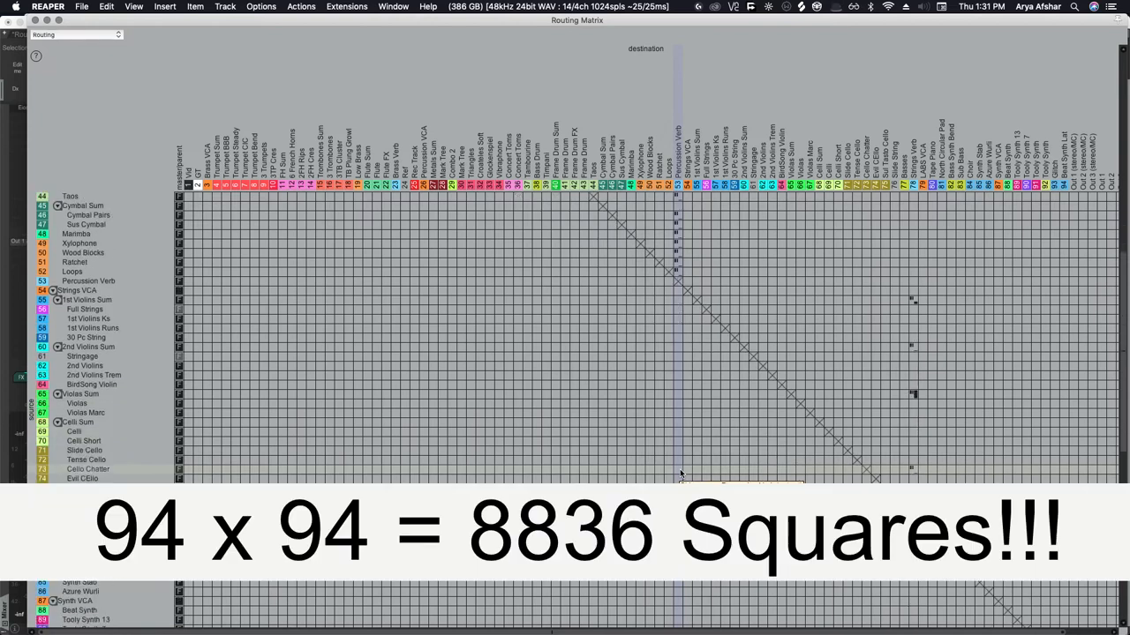
Step: Scroll through the orchestral project's 94-track routing matrix of sends into the verbs
{"action": "scroll", "scroll_direction": "down", "scroll_amount": 3}
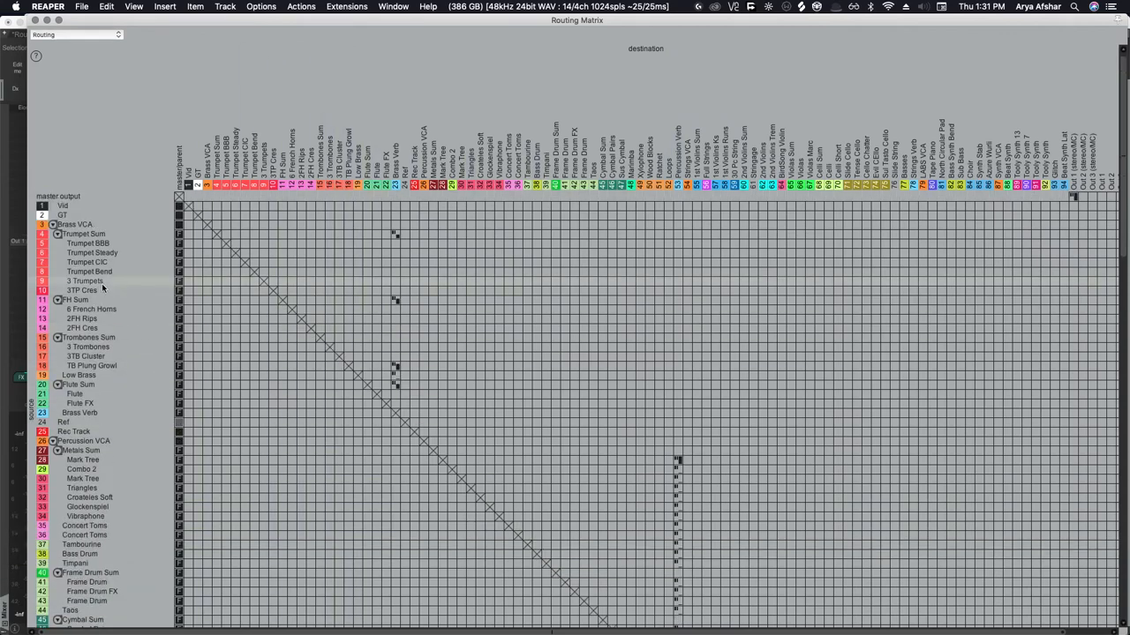
{"action": "left_click", "coordinate": [133, 7]}
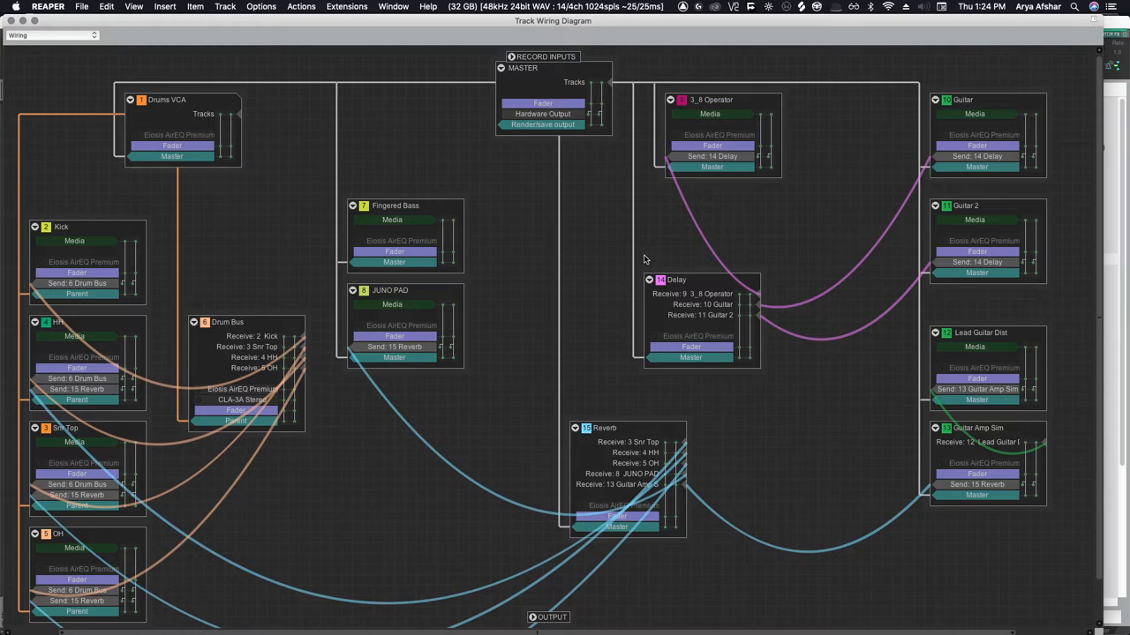
{"action": "mouse_move", "coordinate": [597, 230]}
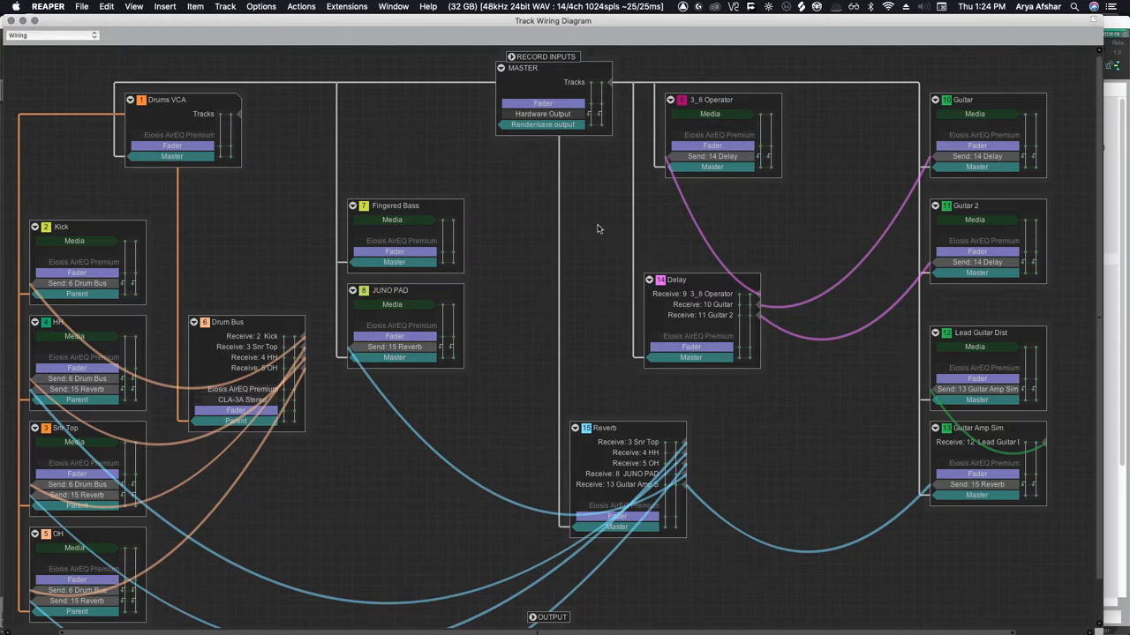
{"action": "mouse_move", "coordinate": [29, 21]}
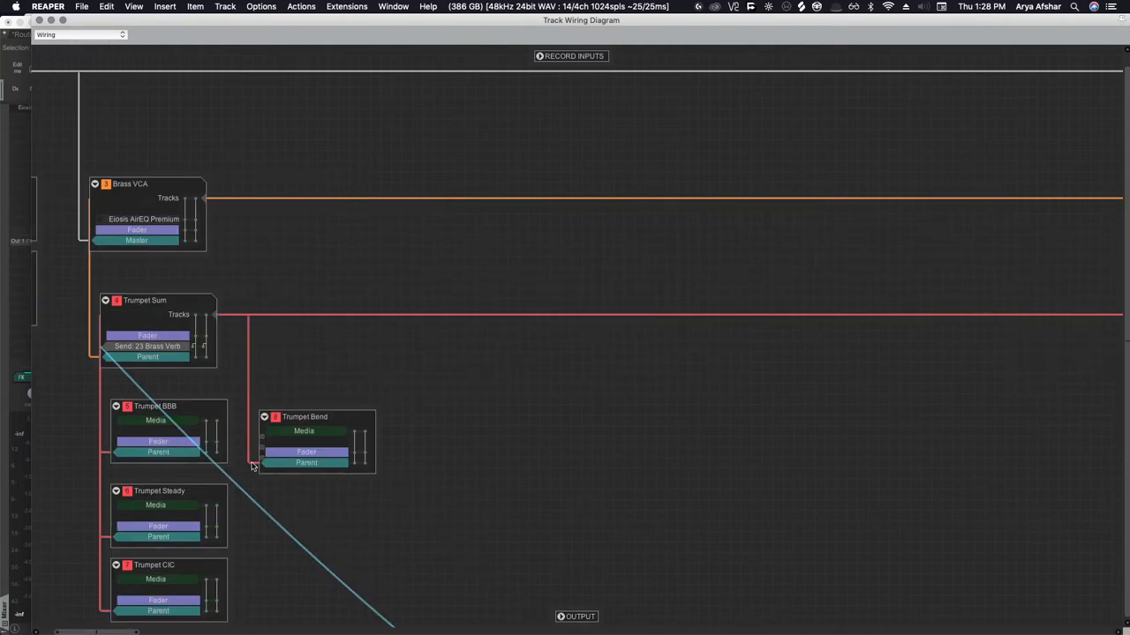
Step: Scroll right across the brass section of the orchestral wiring diagram
{"action": "scroll", "scroll_direction": "right", "scroll_amount": 3}
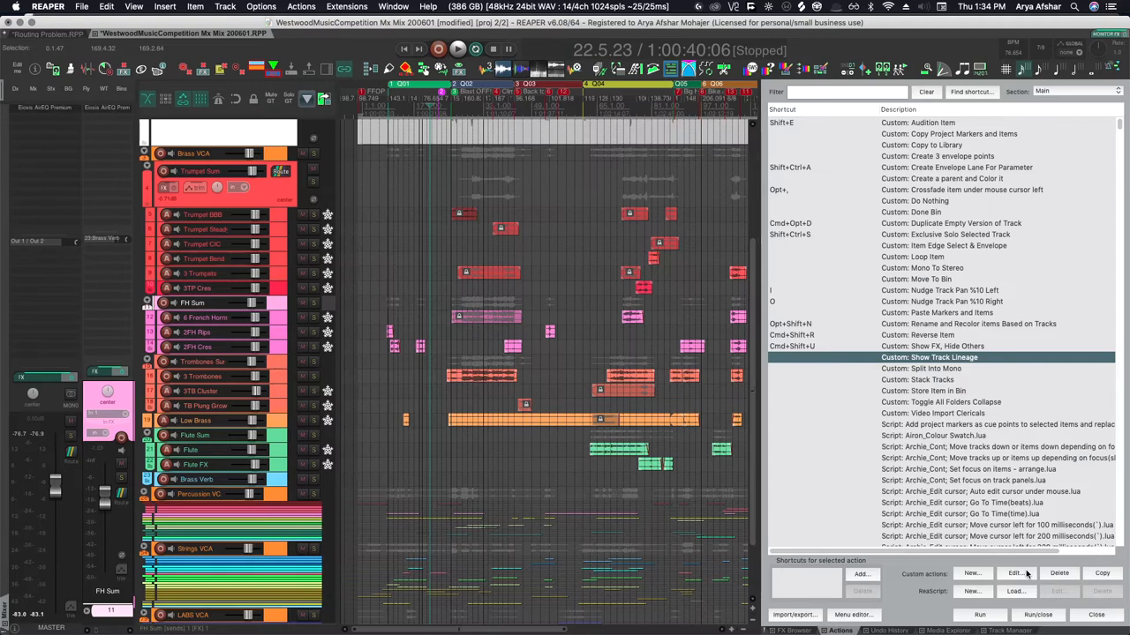
Step: Edit 'Custom: Show Track Lineage' to view its parent and child folder selection steps
{"action": "left_click", "coordinate": [1016, 574]}
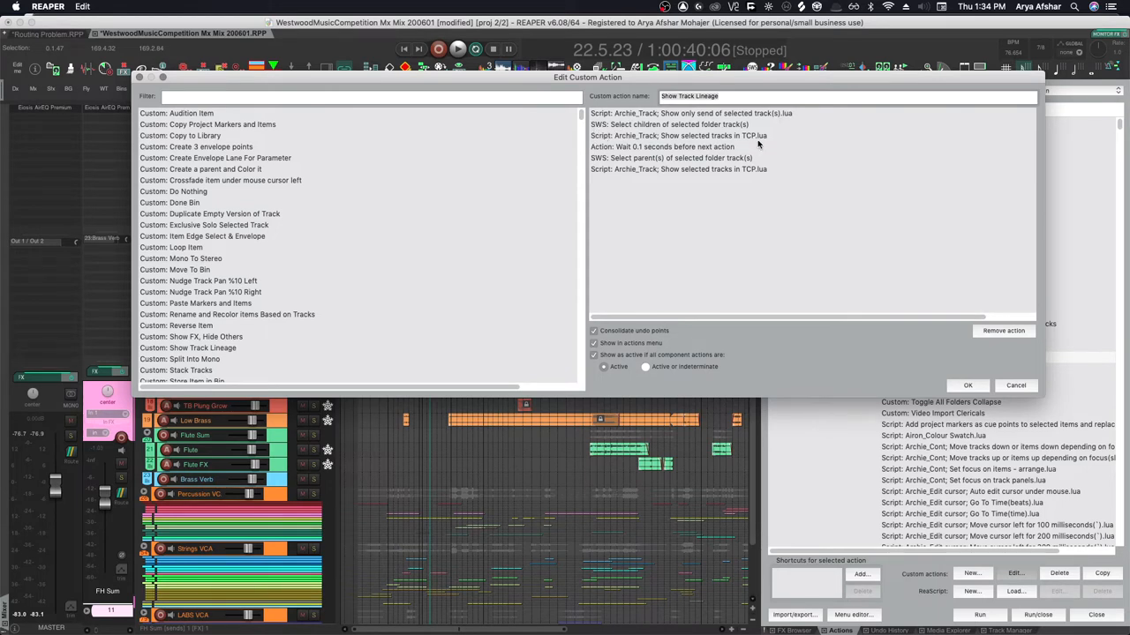
{"action": "mouse_move", "coordinate": [744, 146]}
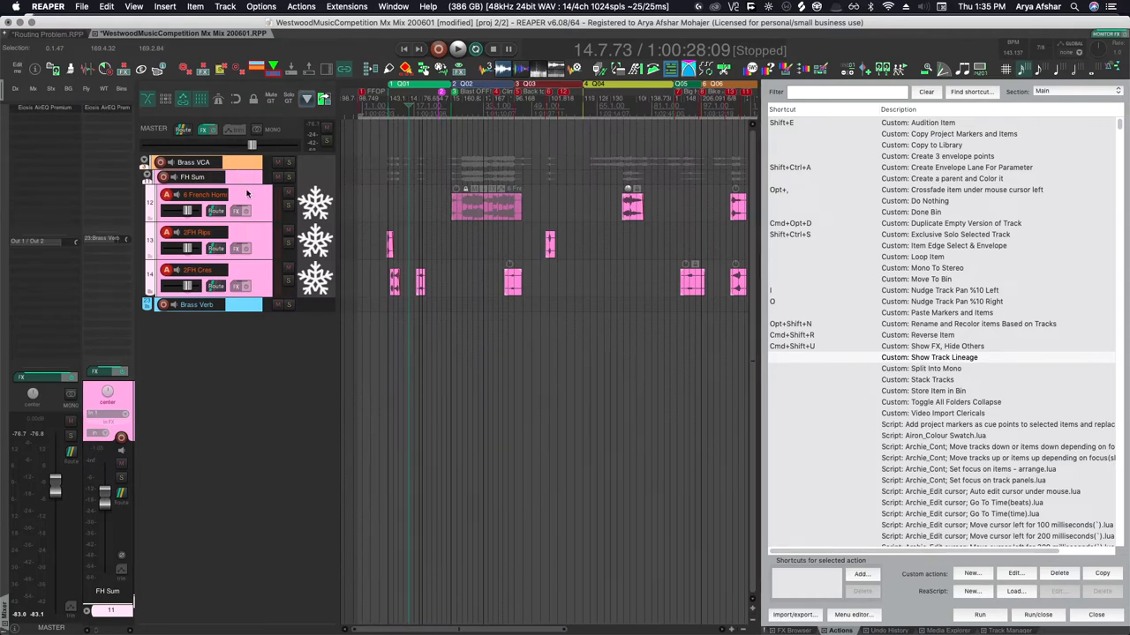
{"action": "mouse_move", "coordinate": [263, 194]}
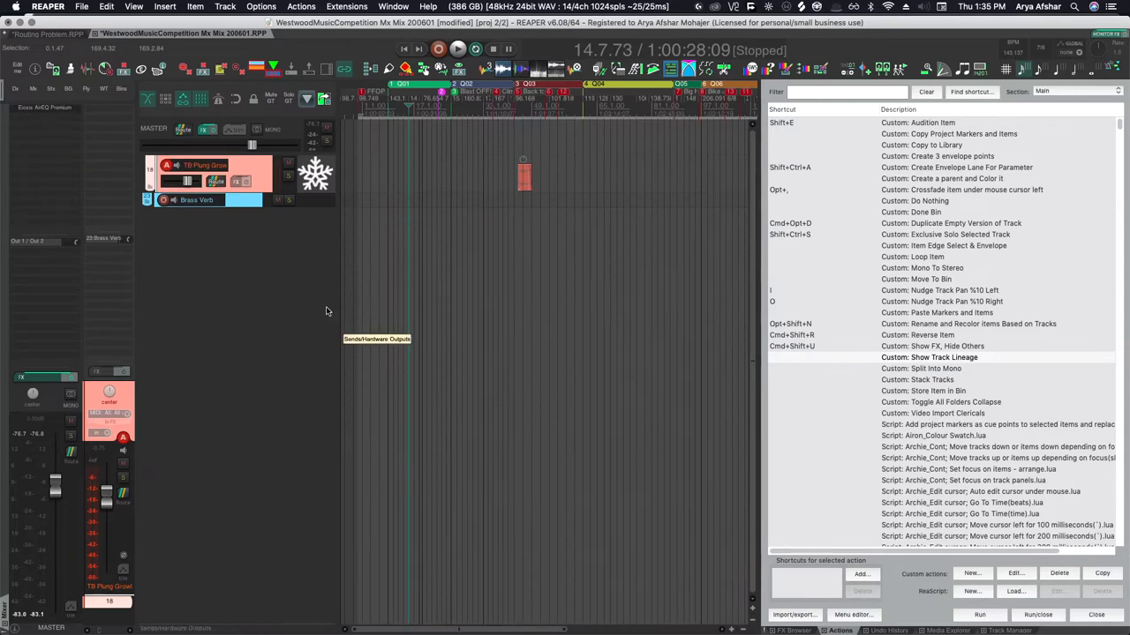
{"action": "mouse_move", "coordinate": [303, 254]}
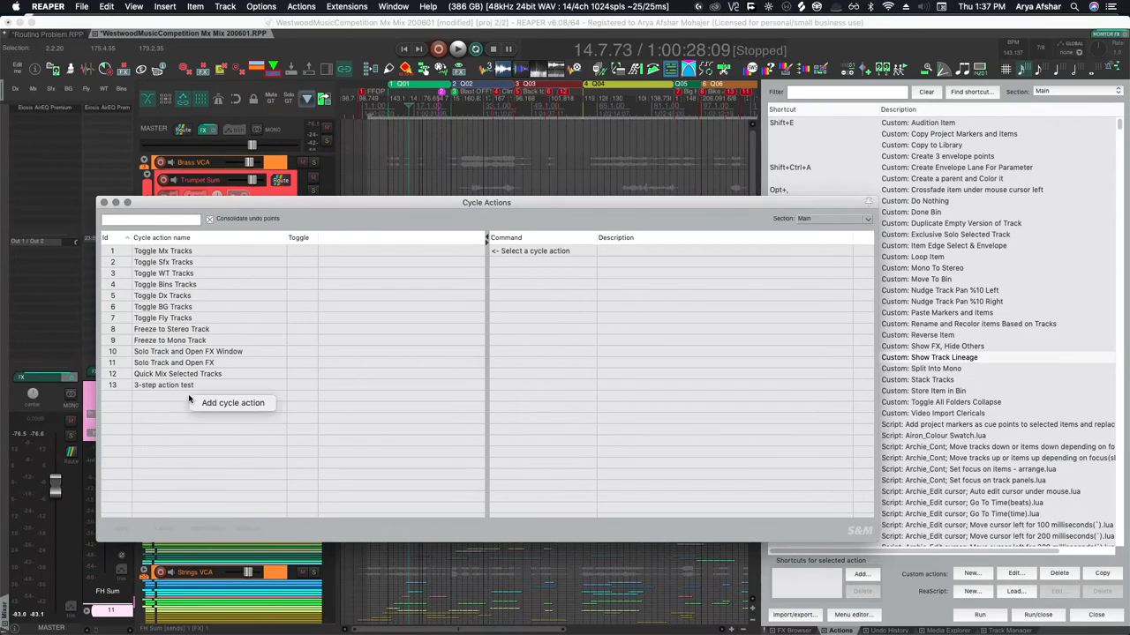
Step: Add an Untitled cycle action and give it its first step
{"action": "left_click", "coordinate": [233, 403]}
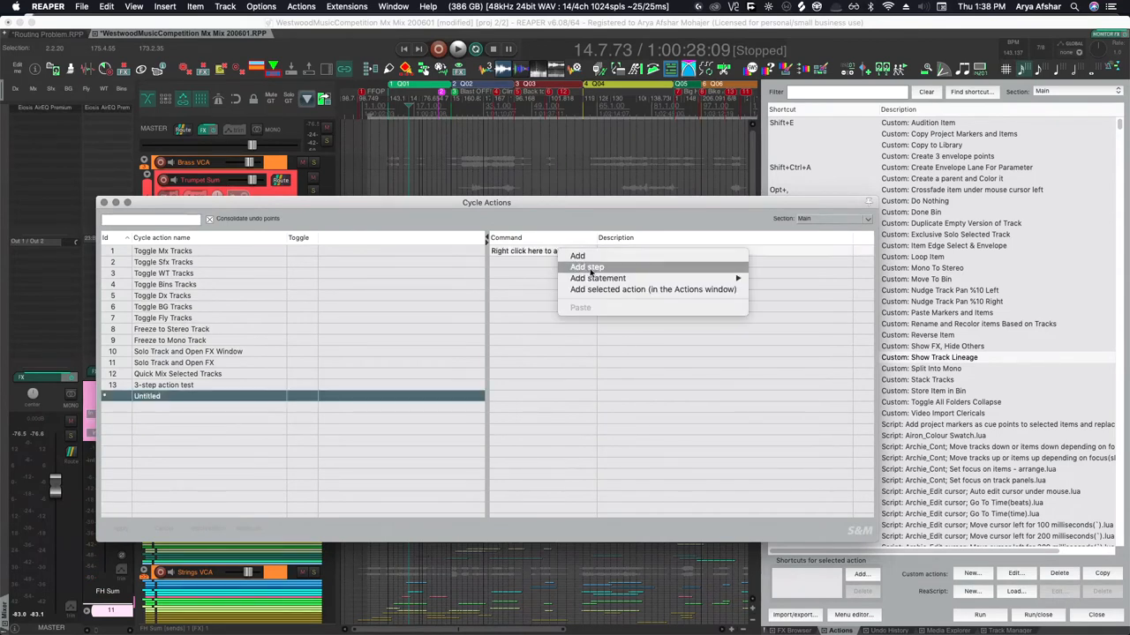
{"action": "left_click", "coordinate": [598, 278]}
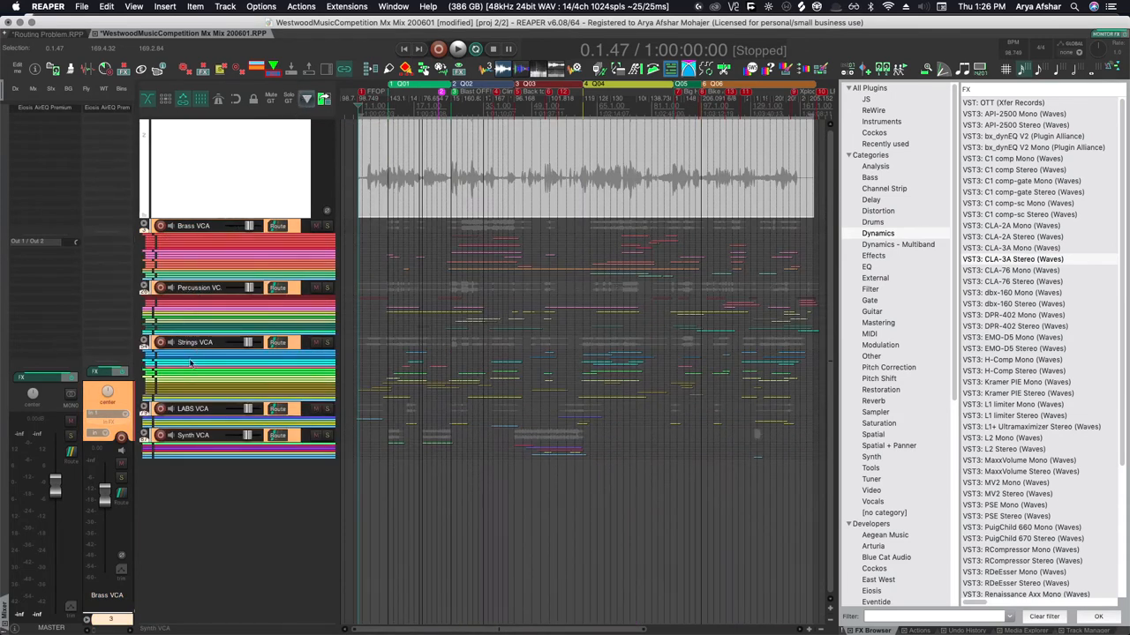
Step: Expand the orchestral project's folder tracks and scroll down through their children
{"action": "left_click", "coordinate": [143, 225]}
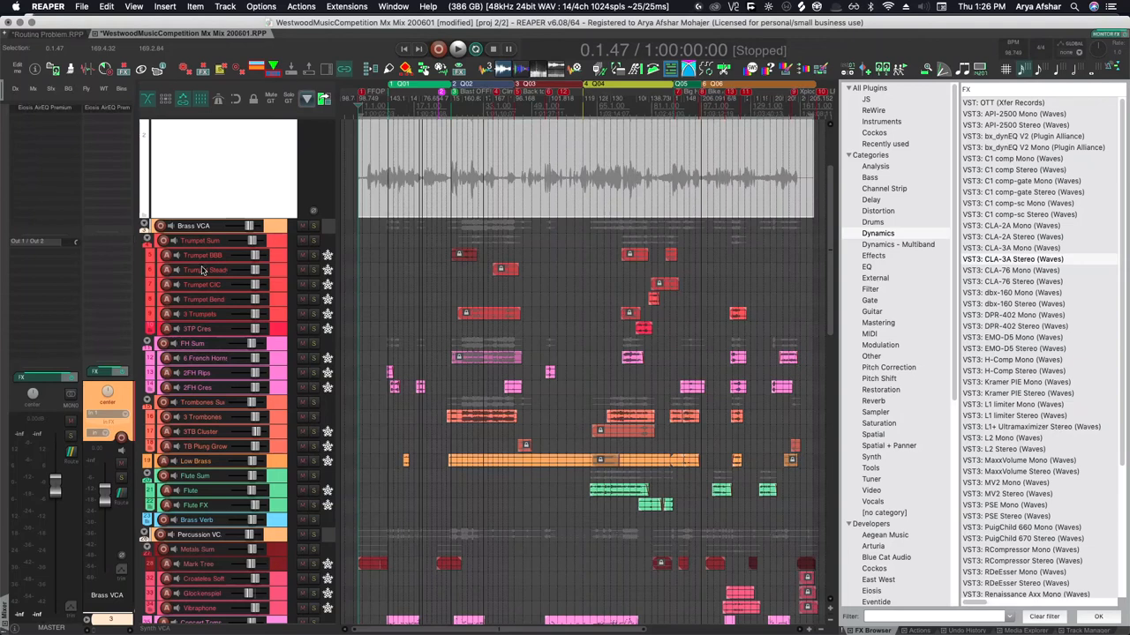
{"action": "mouse_move", "coordinate": [207, 240]}
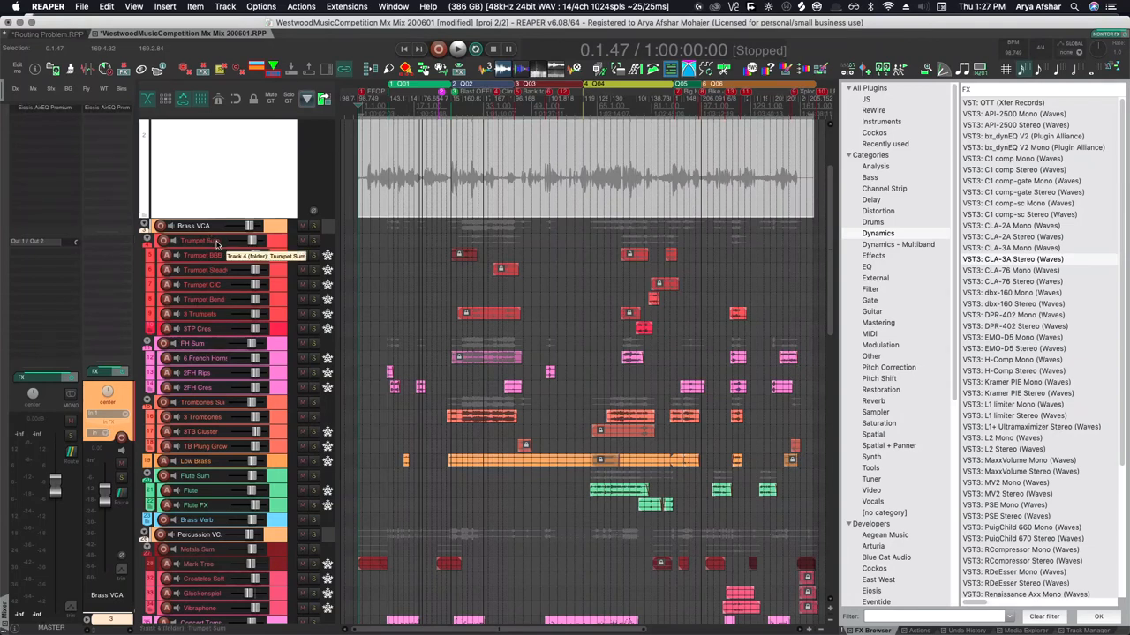
{"action": "mouse_move", "coordinate": [275, 248]}
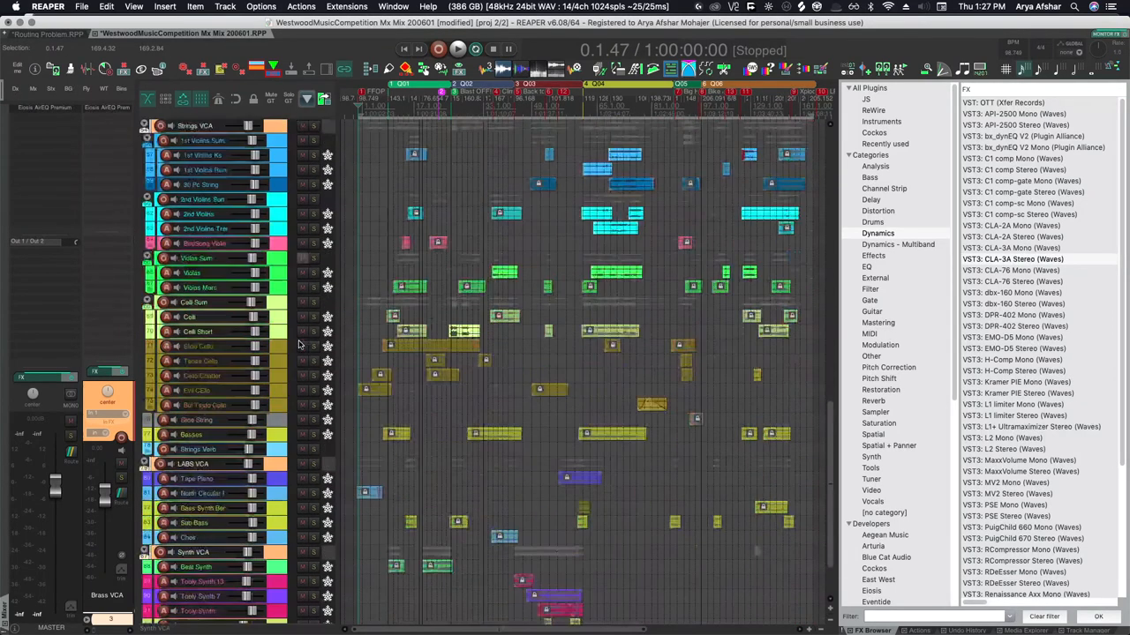
{"action": "scroll", "scroll_direction": "down", "scroll_amount": 3}
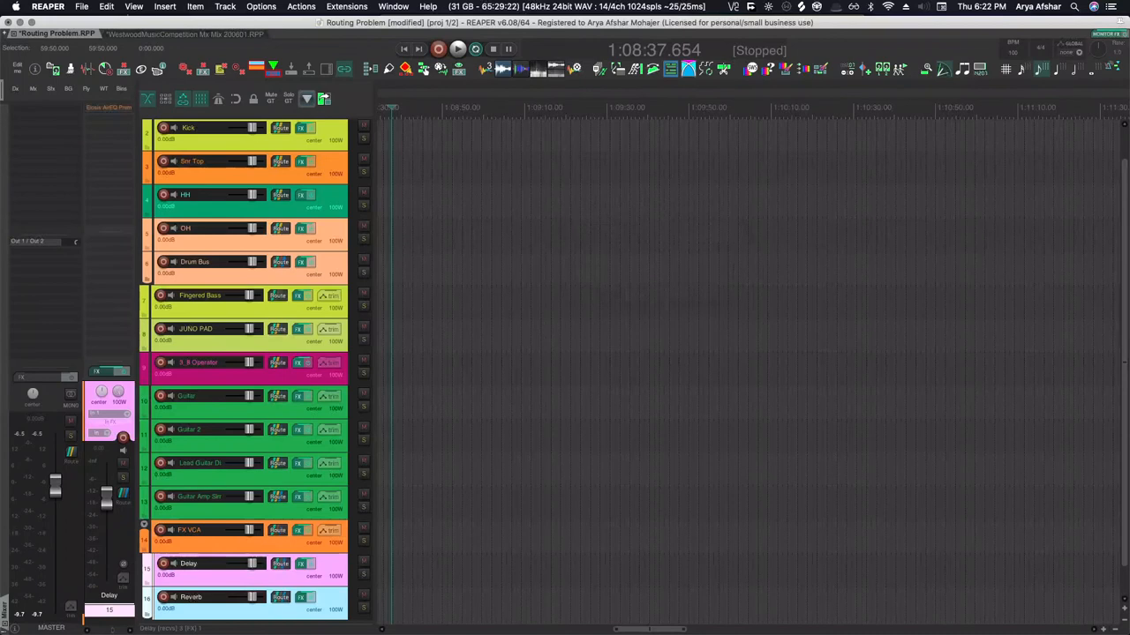
{"action": "scroll", "scroll_direction": "down", "scroll_amount": 3}
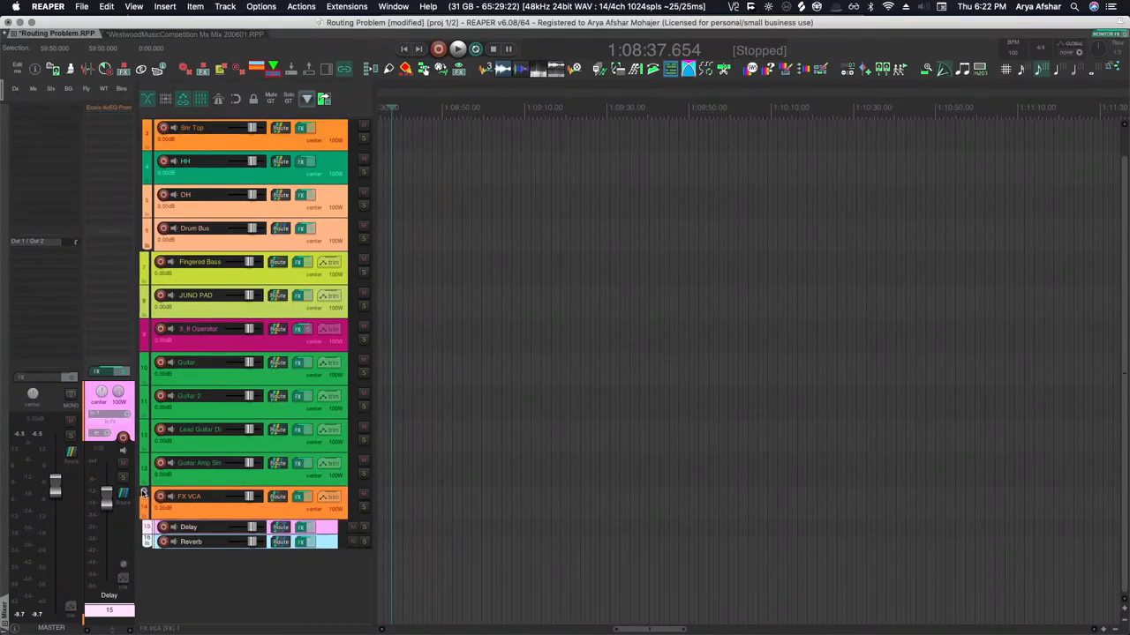